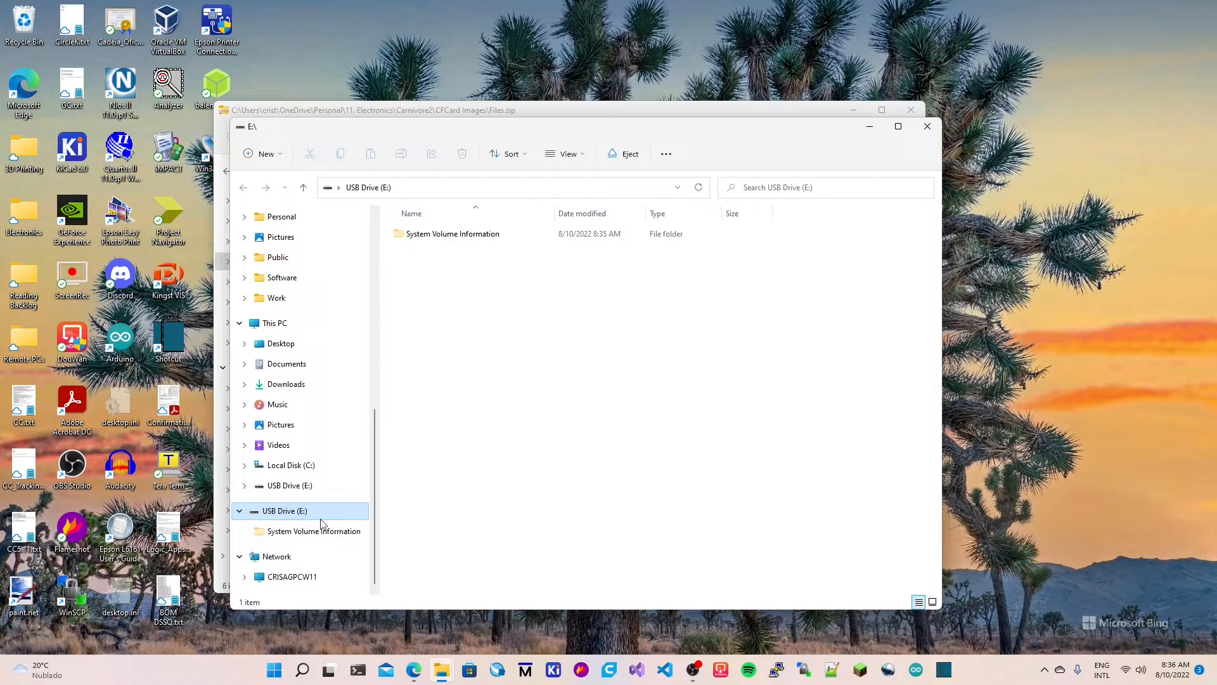
mouse_move(299, 522)
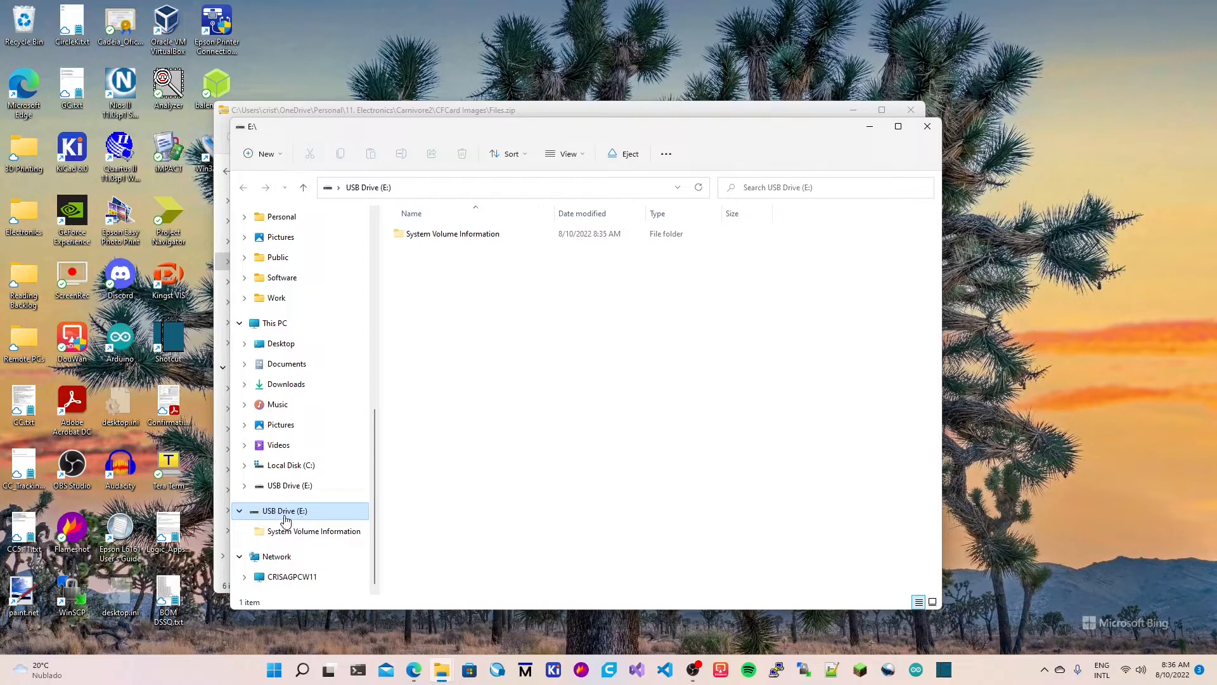
mouse_move(291, 518)
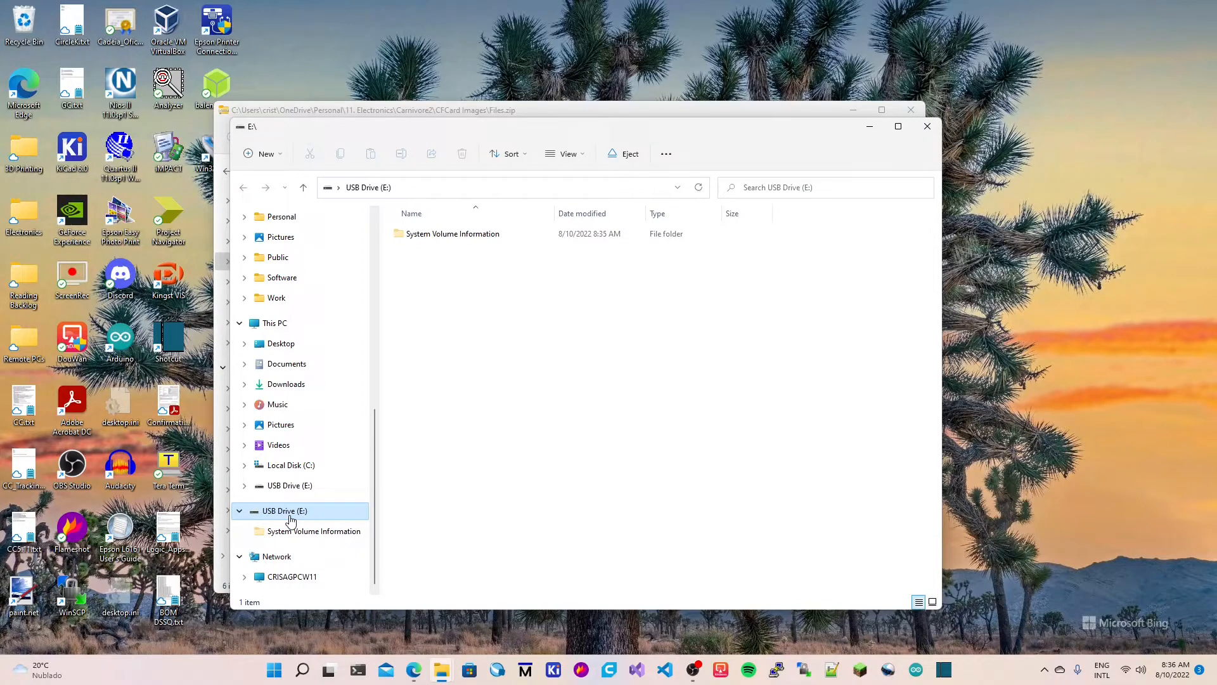
mouse_move(297, 520)
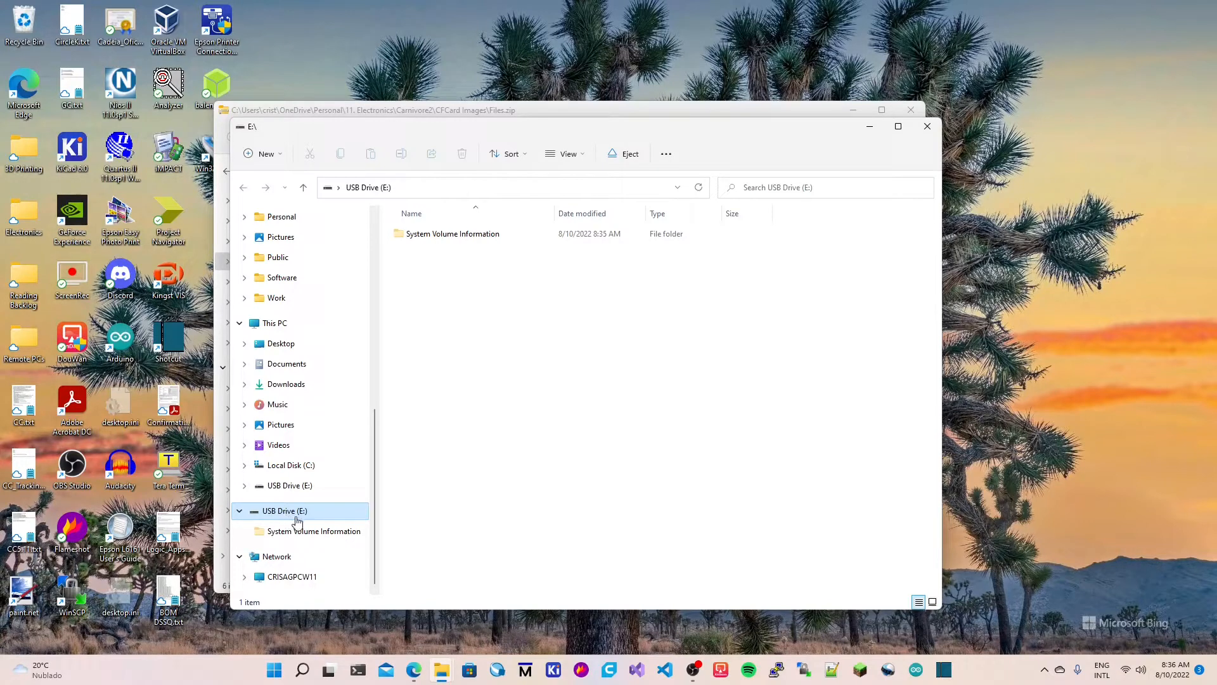
- Format USB Drive (E:) as FAT, confirming the erase warning and the completion message
right_click(285, 511)
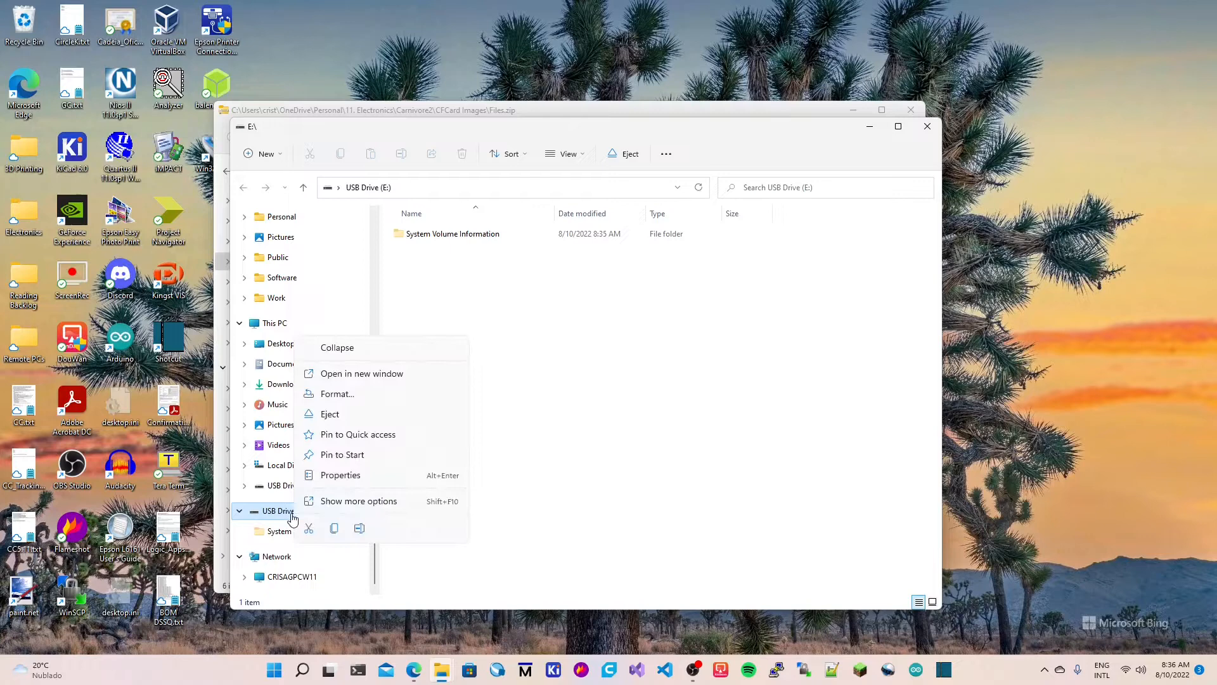
mouse_move(337, 394)
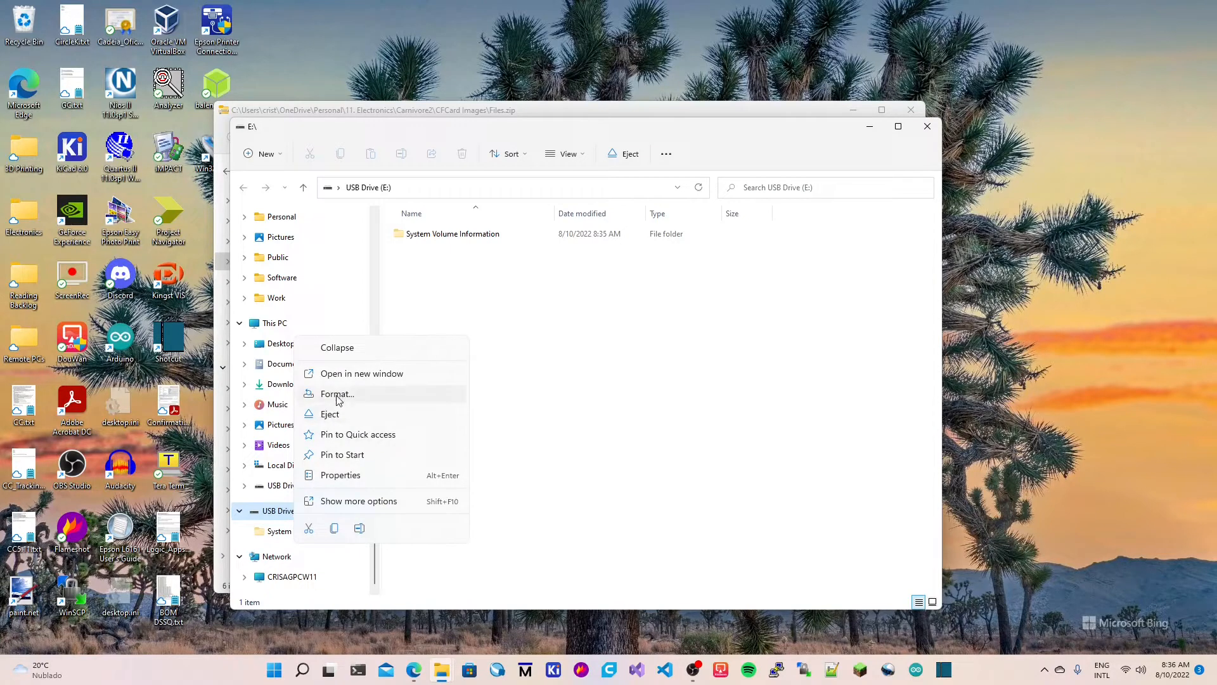
left_click(338, 393)
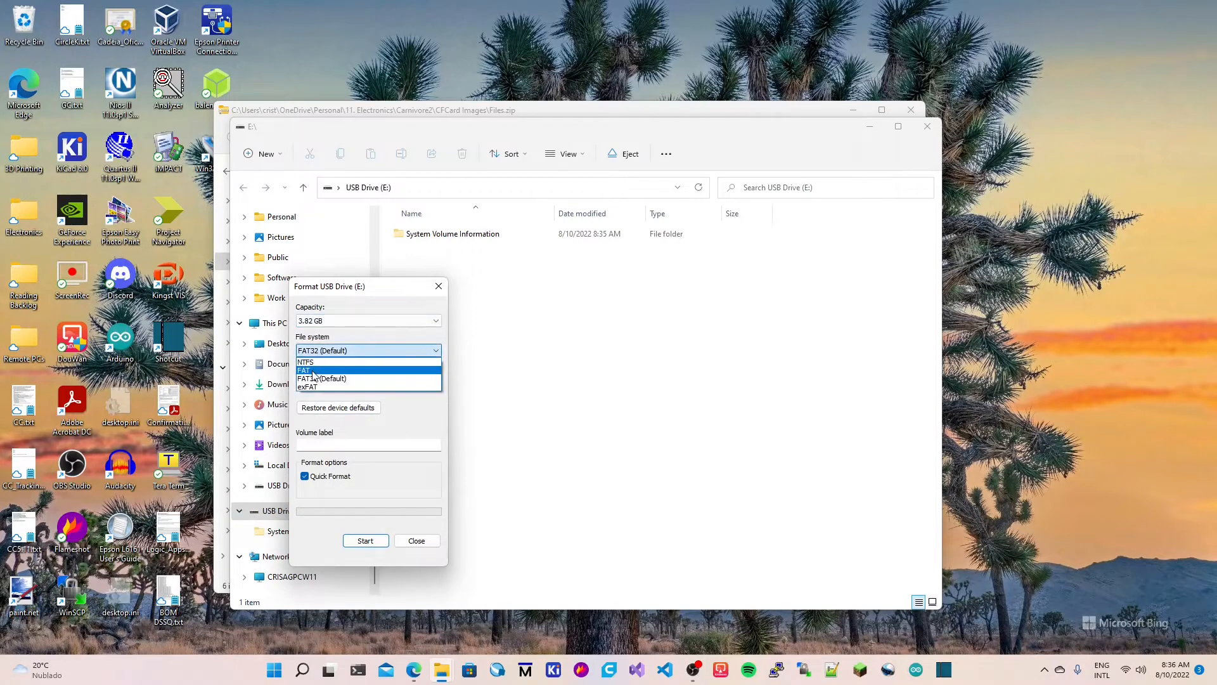
left_click(305, 371)
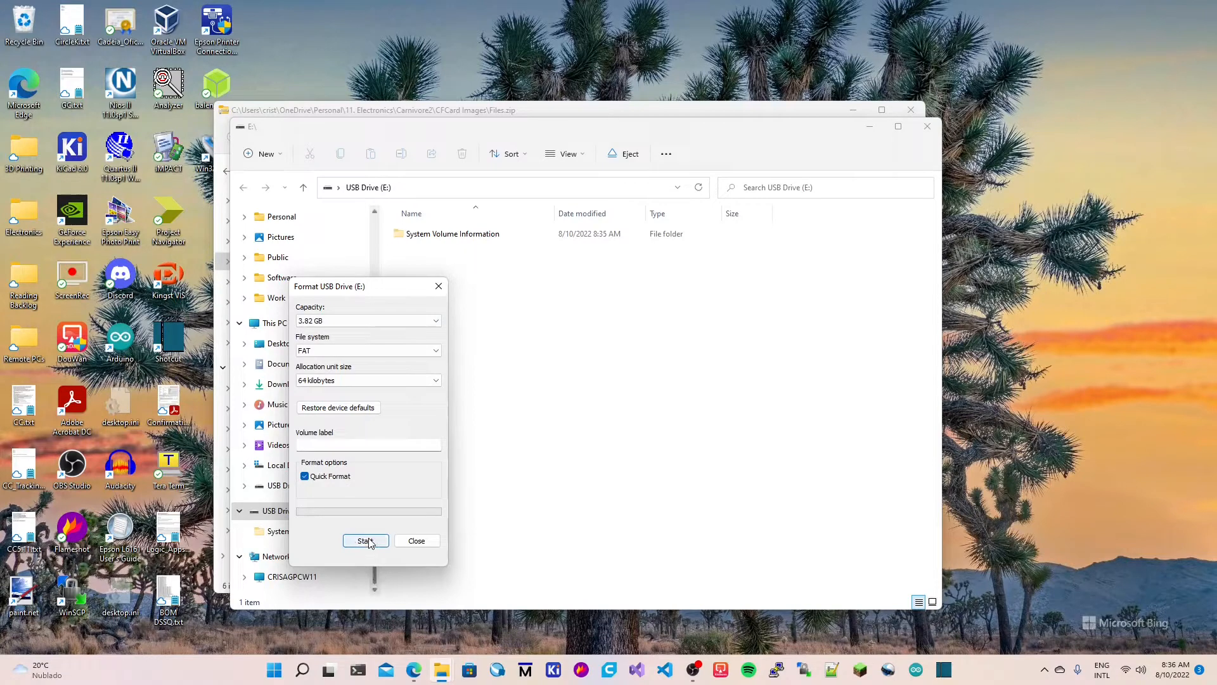
left_click(366, 540)
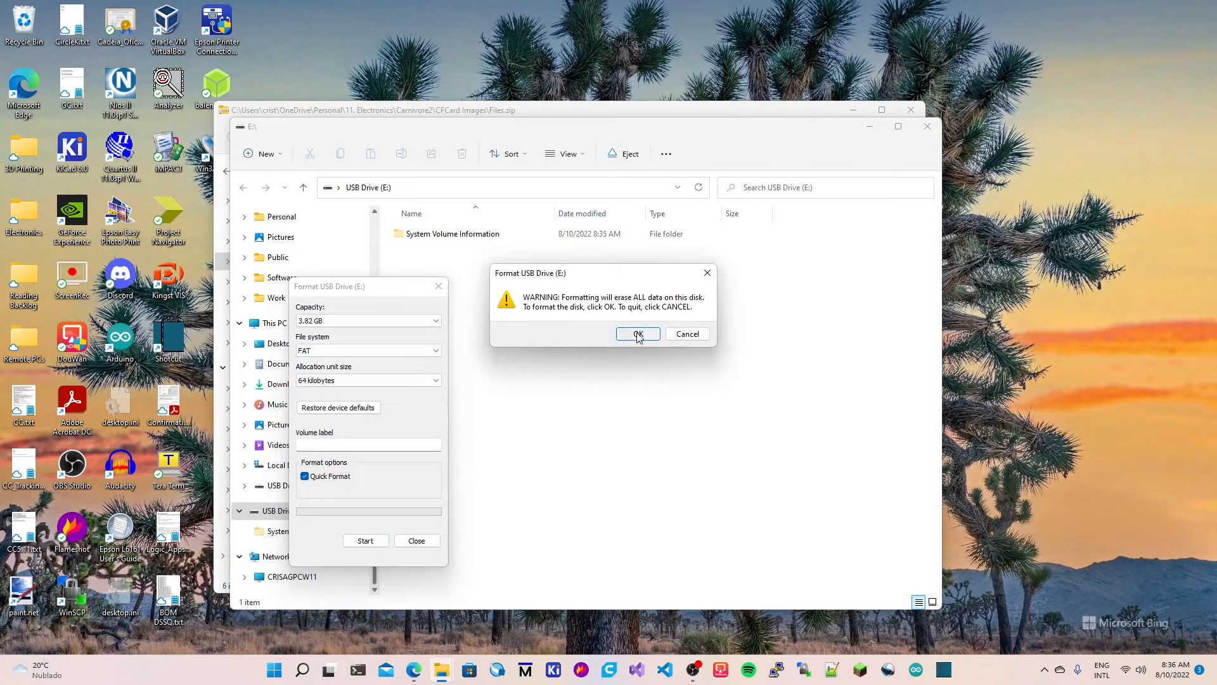
left_click(638, 335)
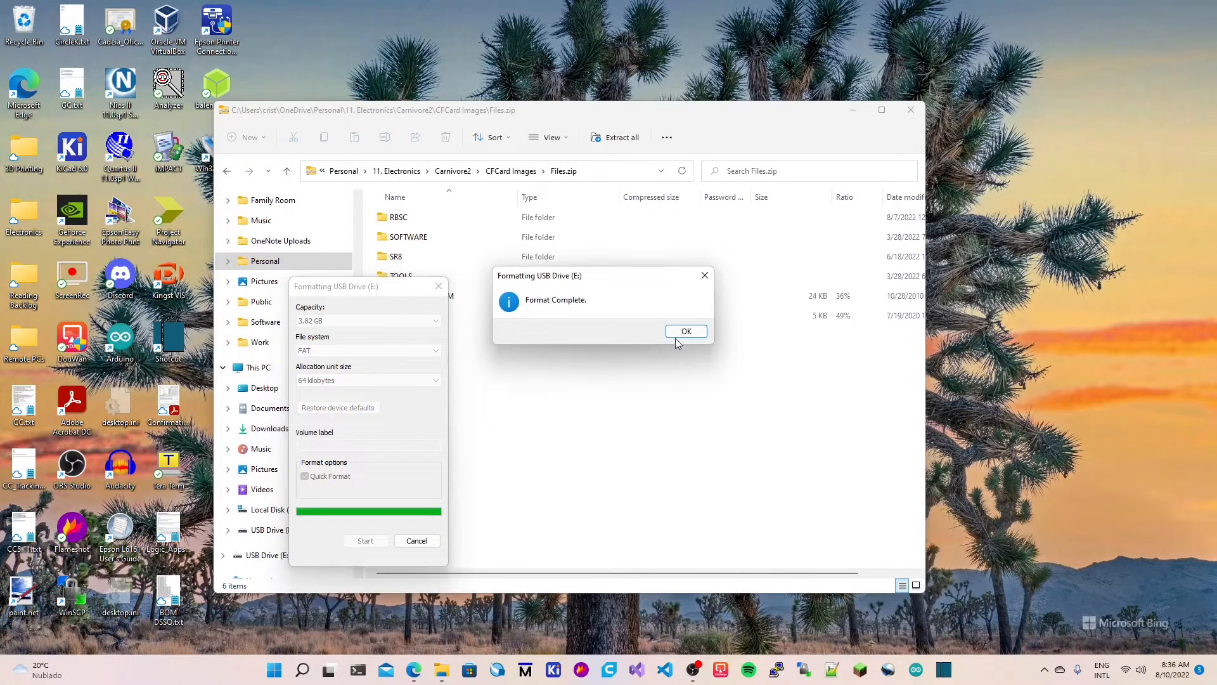
left_click(686, 331)
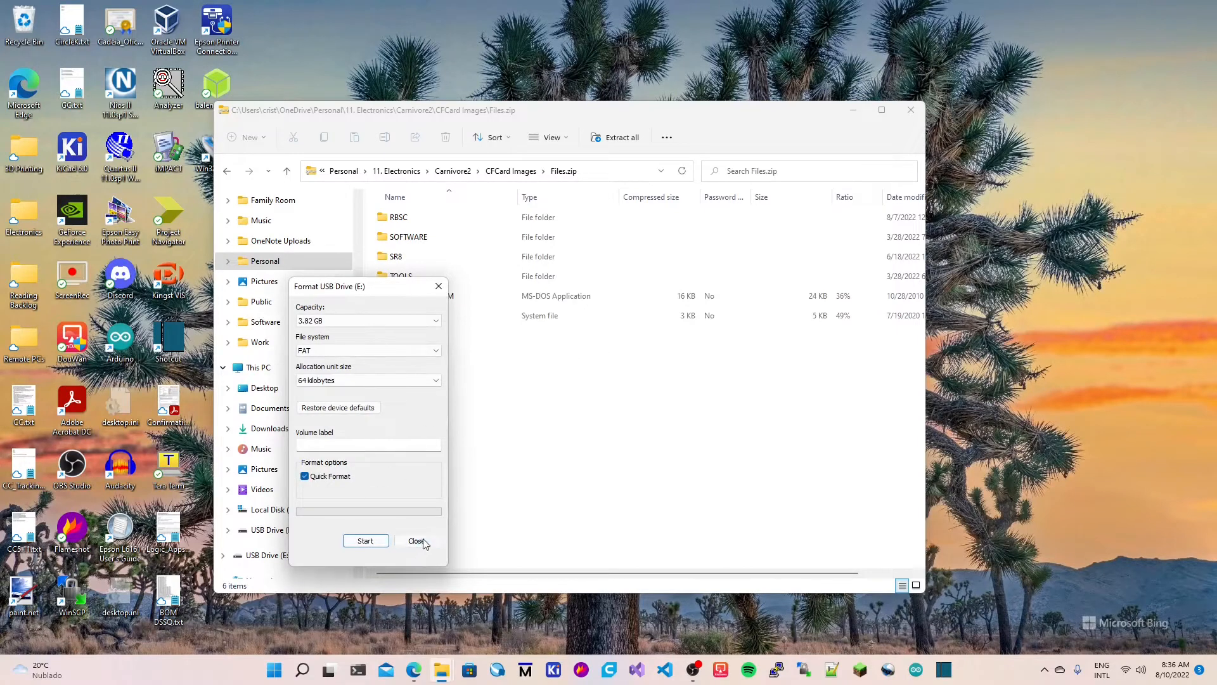
- Close the Format window and open Files.zip, looking inside its RBSC folder
left_click(416, 540)
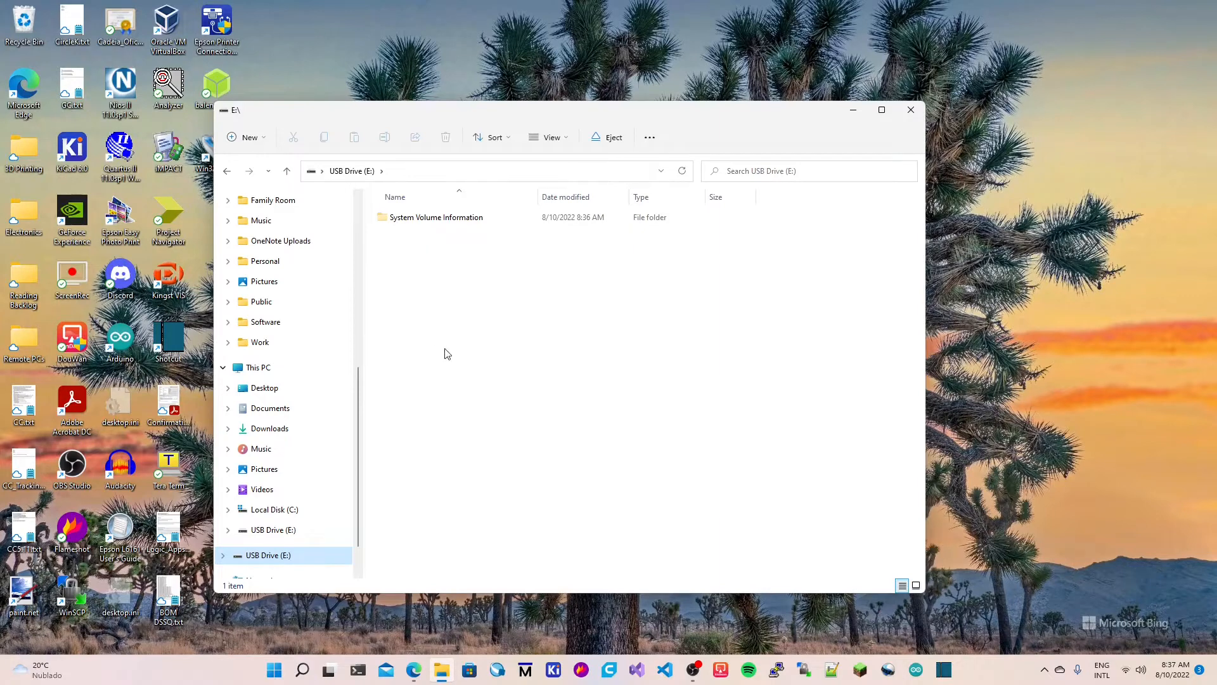
mouse_move(389, 278)
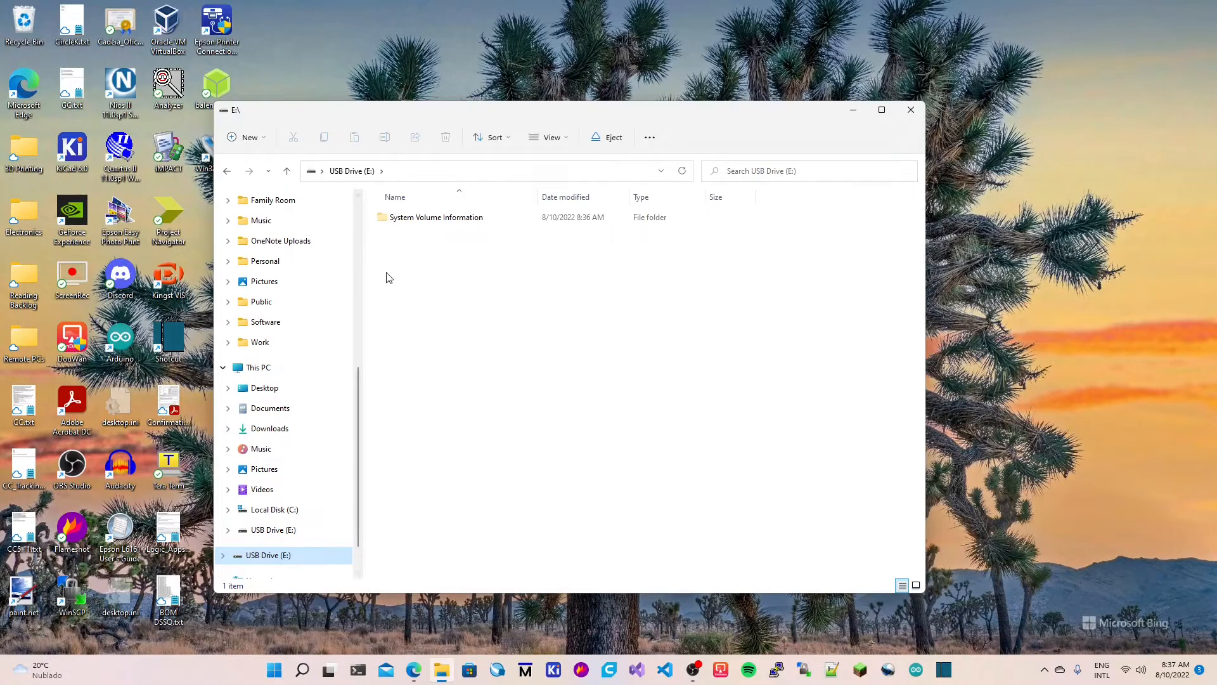
mouse_move(441, 670)
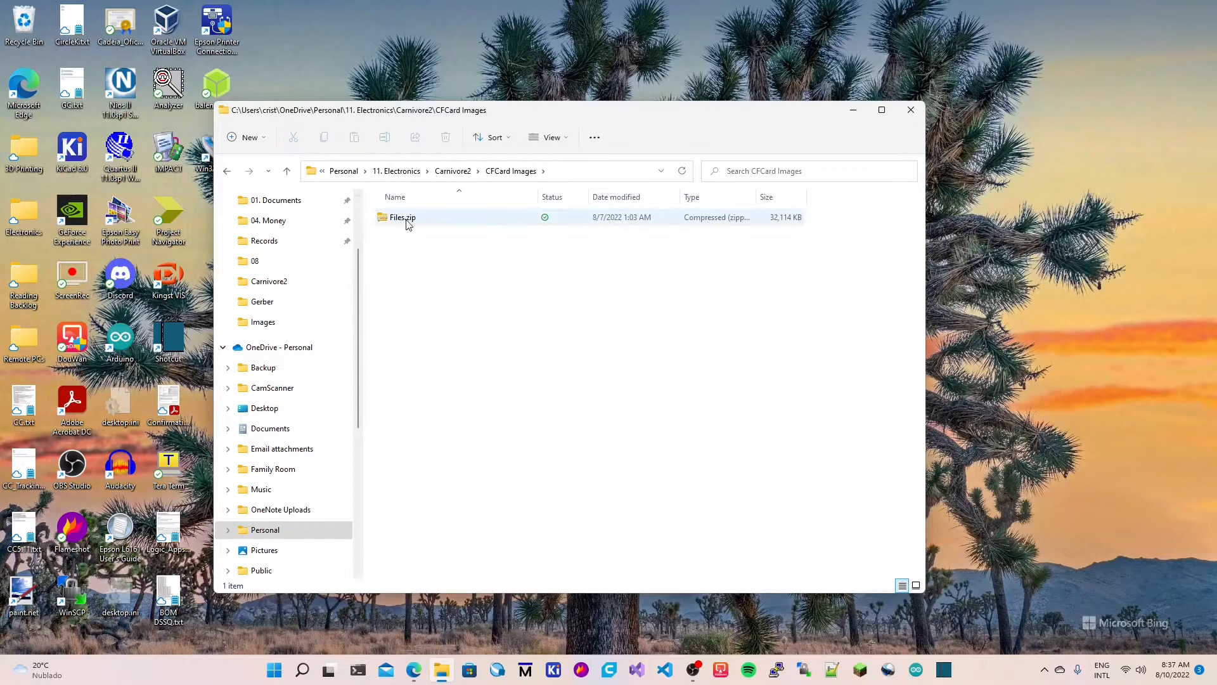
double_click(403, 218)
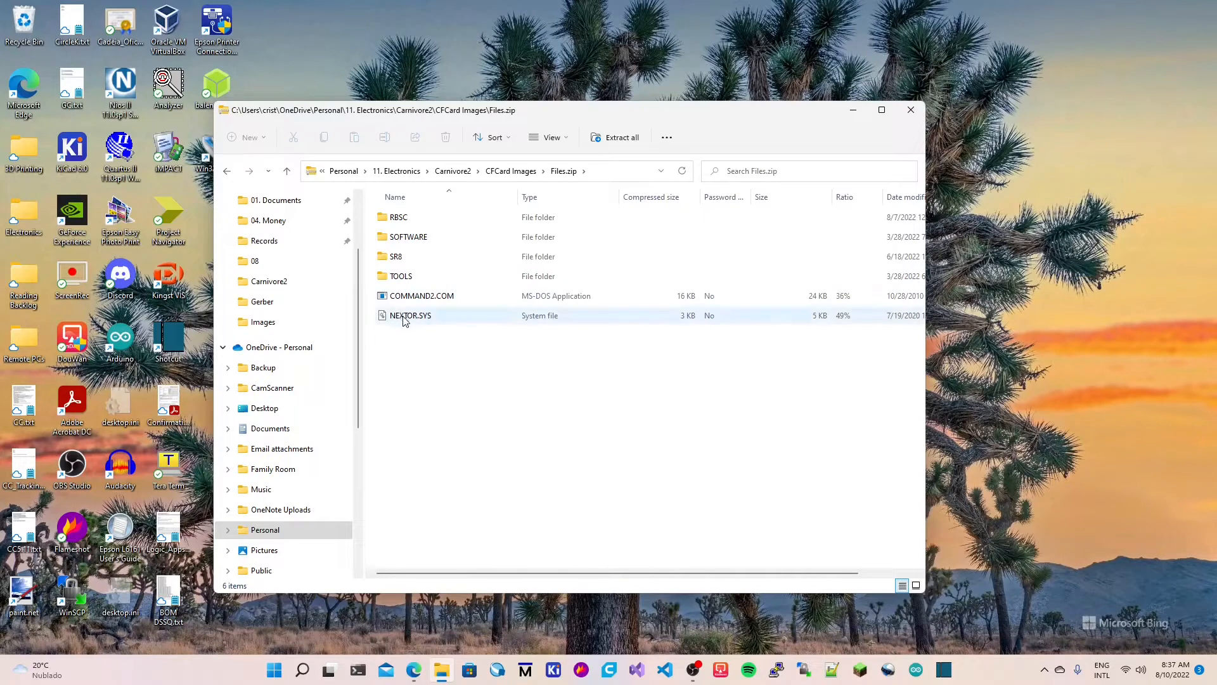
left_click(421, 296)
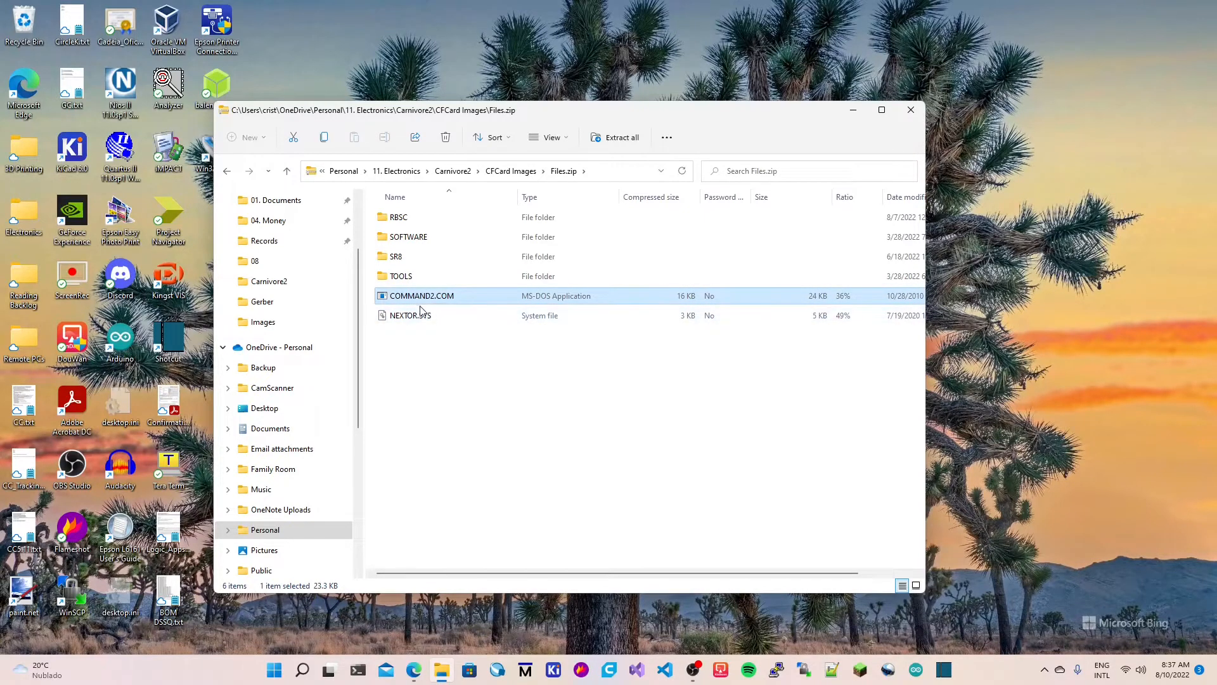
mouse_move(498, 217)
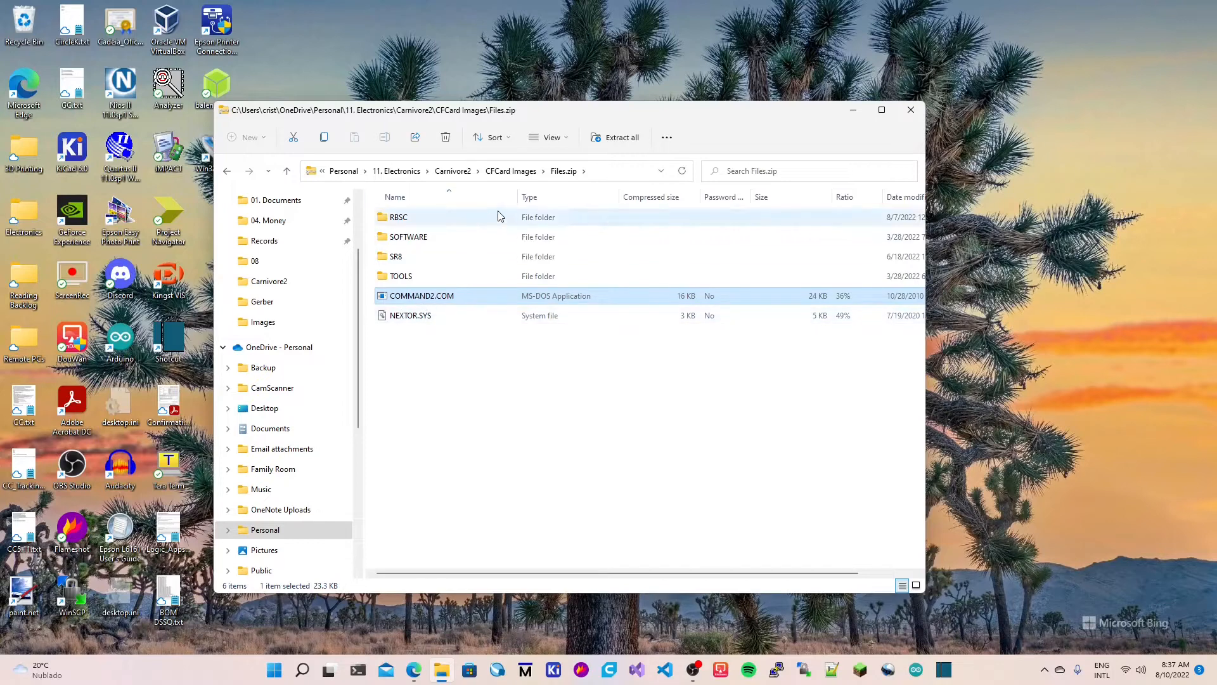
double_click(401, 277)
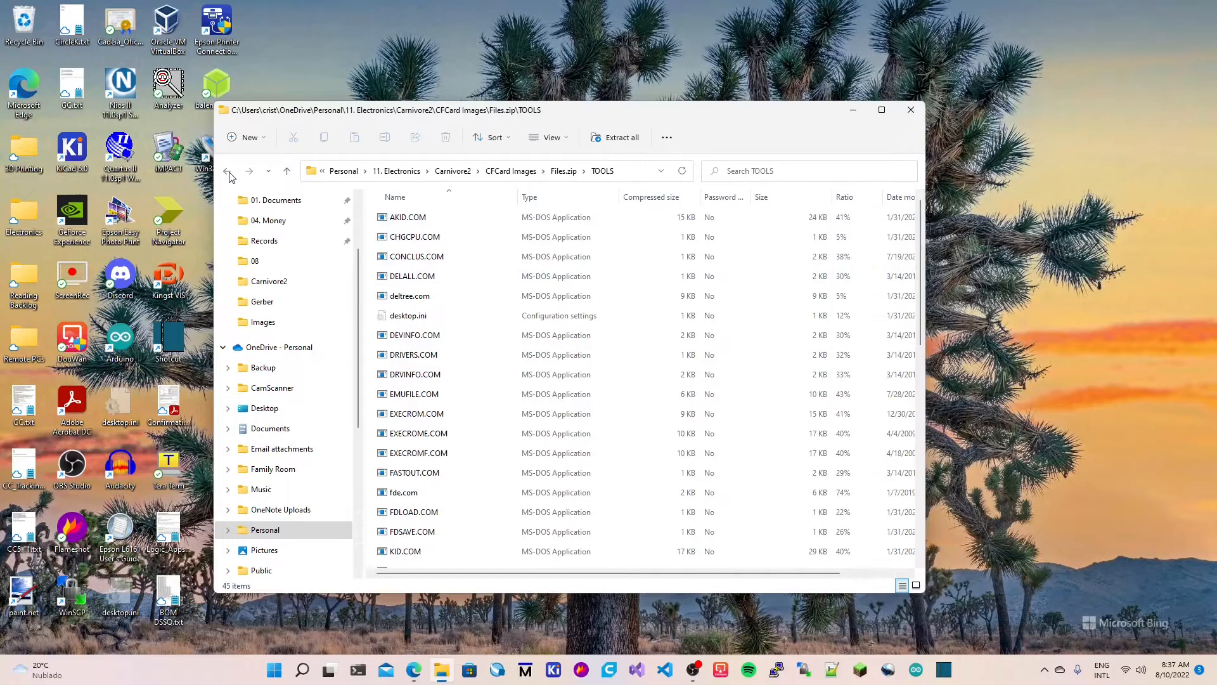
- Return to the Files.zip root and inspect the SR8 and RBSC folders' contents
left_click(228, 171)
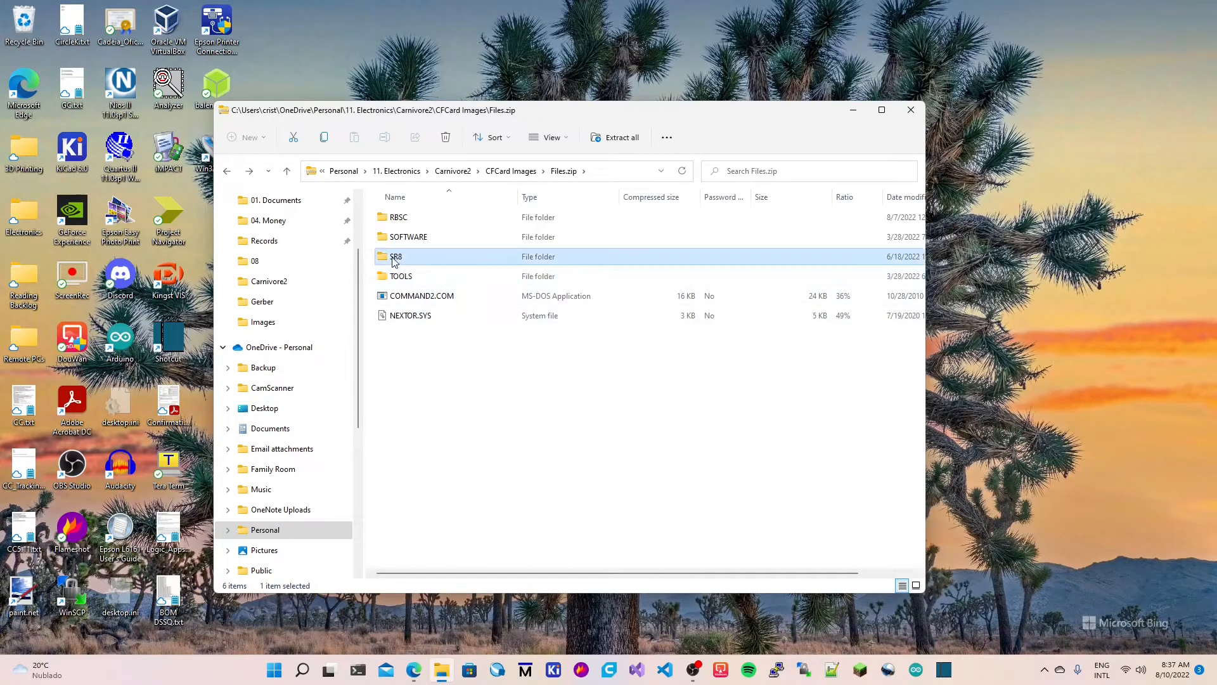
double_click(408, 236)
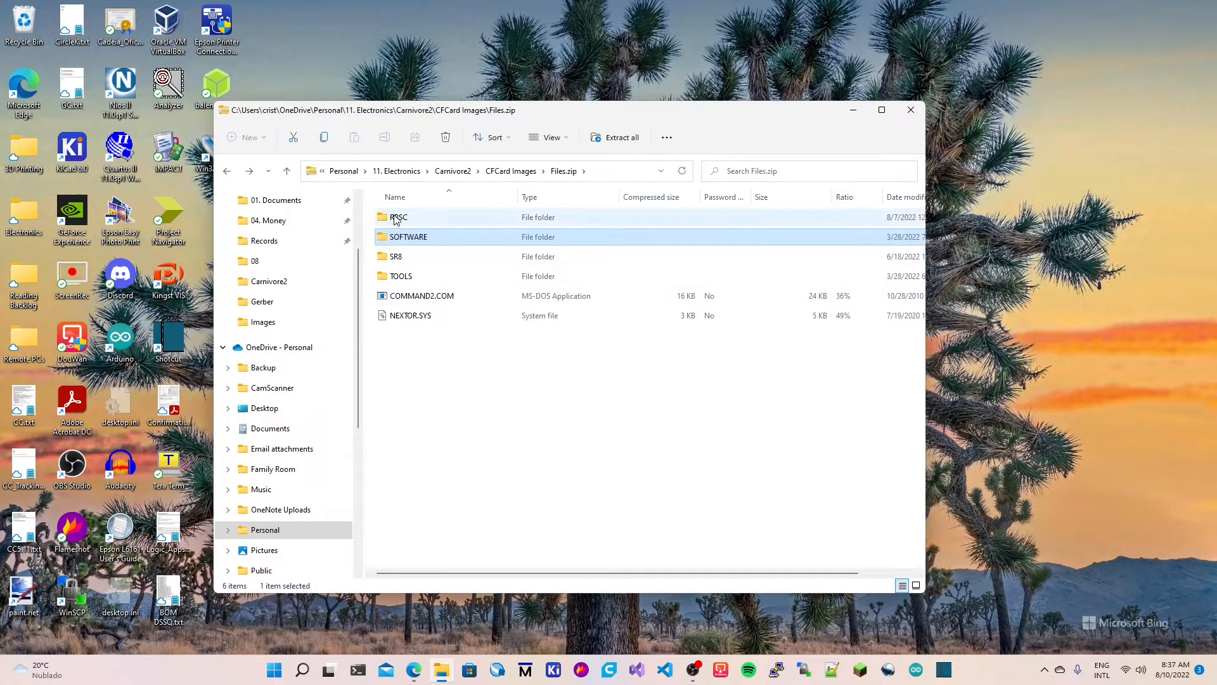
left_click(398, 217)
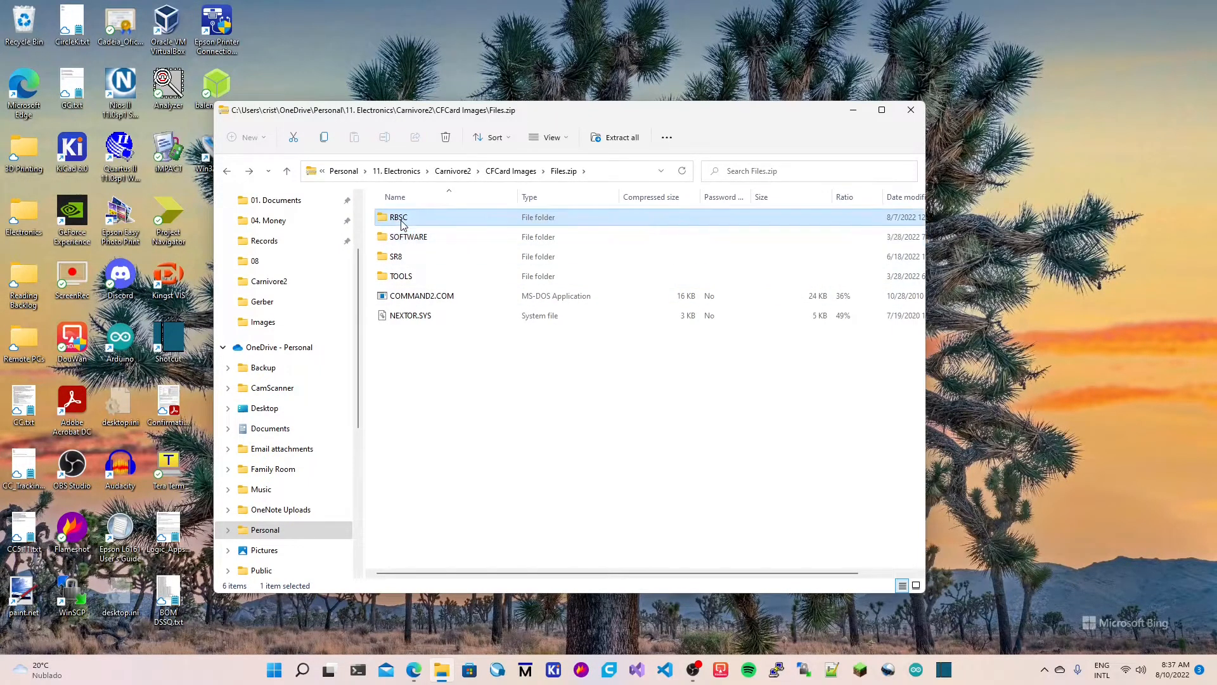
double_click(398, 217)
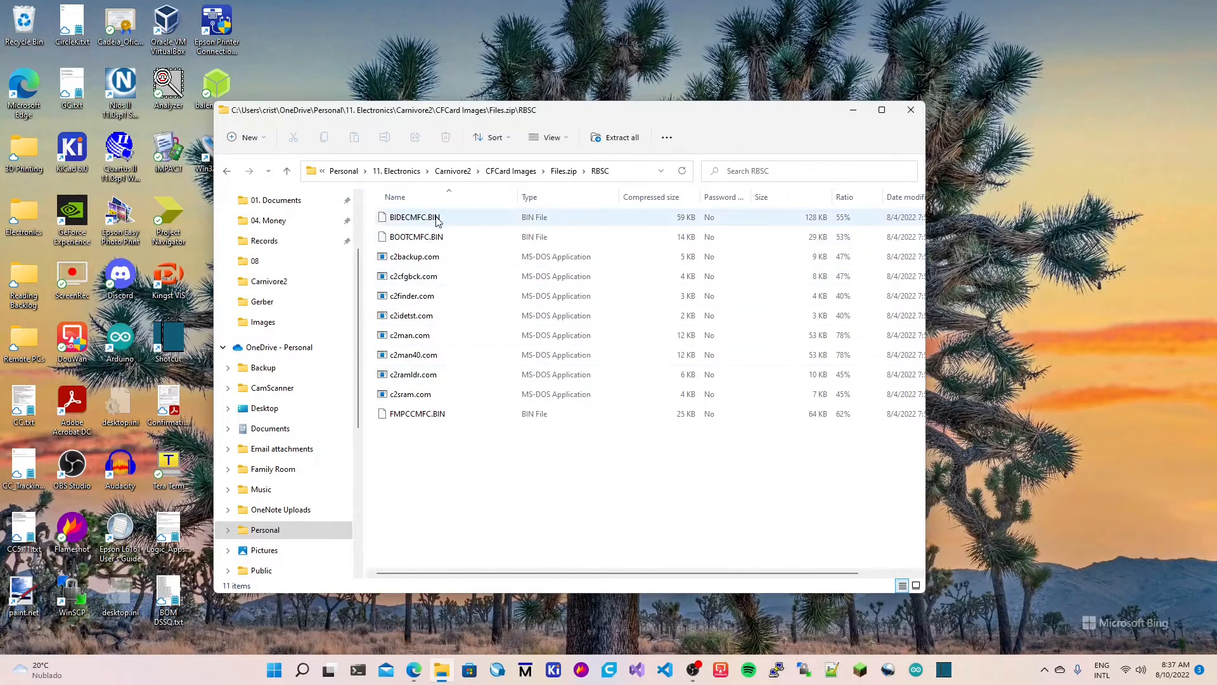
mouse_move(420, 378)
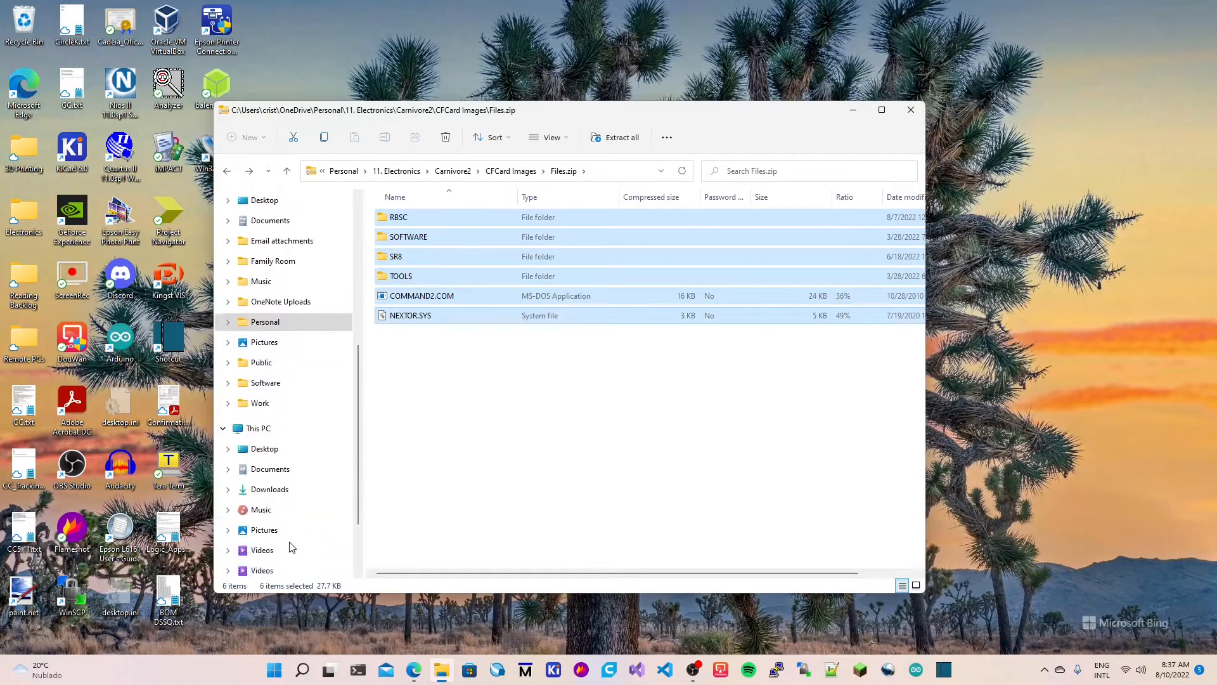
- Paste the six copied Nextor items onto USB Drive (E:) beside System Volume Information
left_click(273, 490)
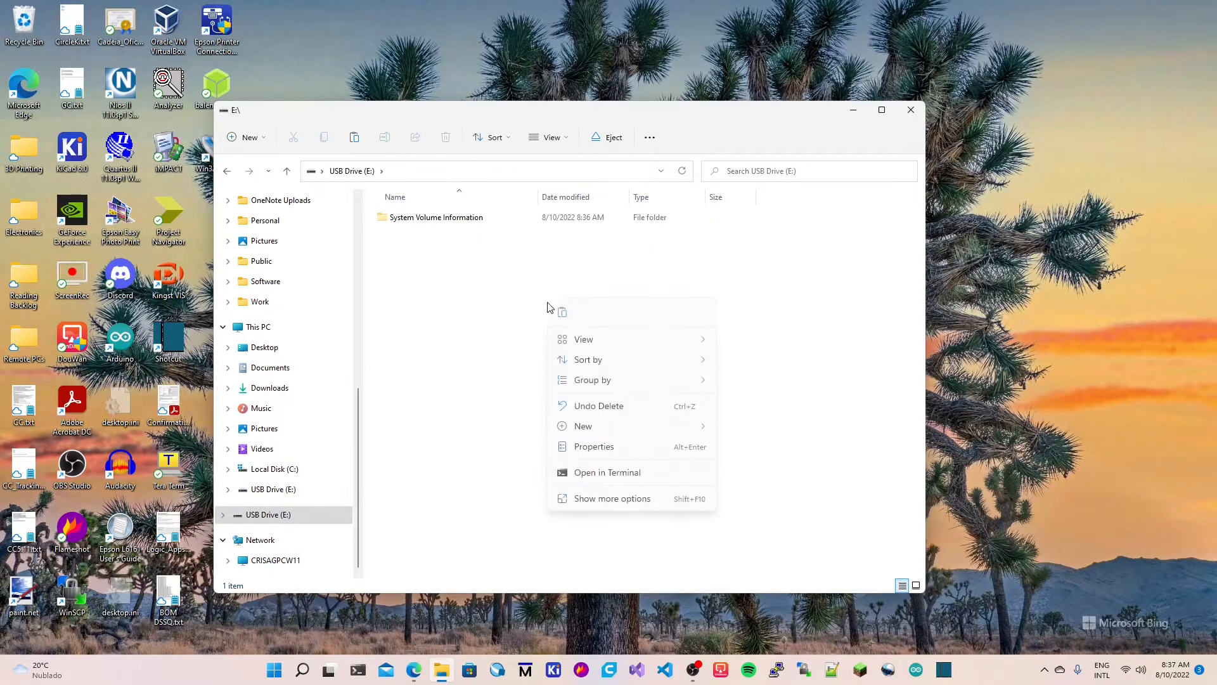
mouse_move(585, 397)
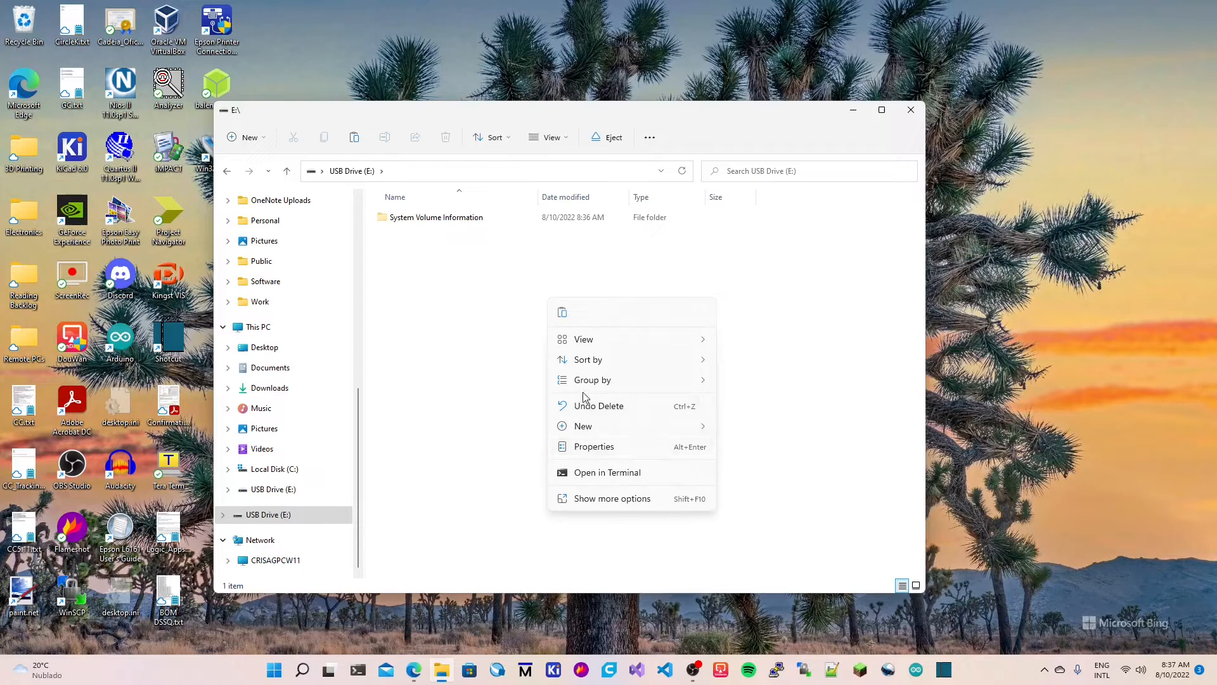
mouse_move(562, 312)
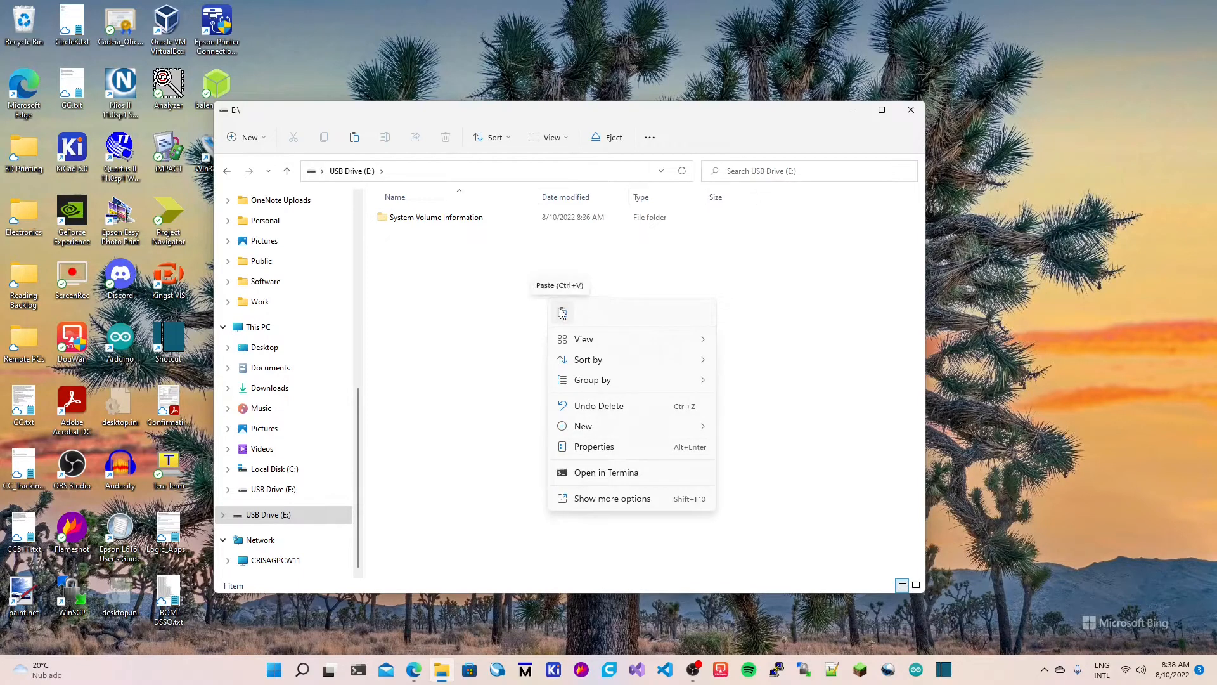
left_click(562, 313)
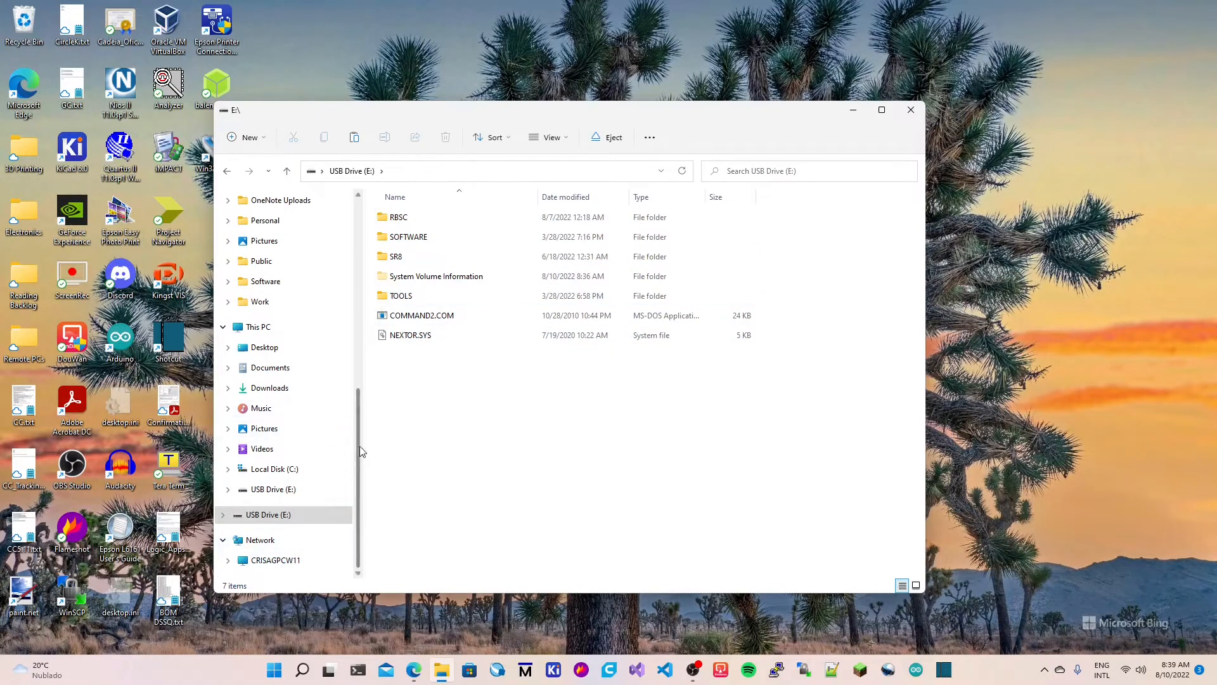
left_click(268, 515)
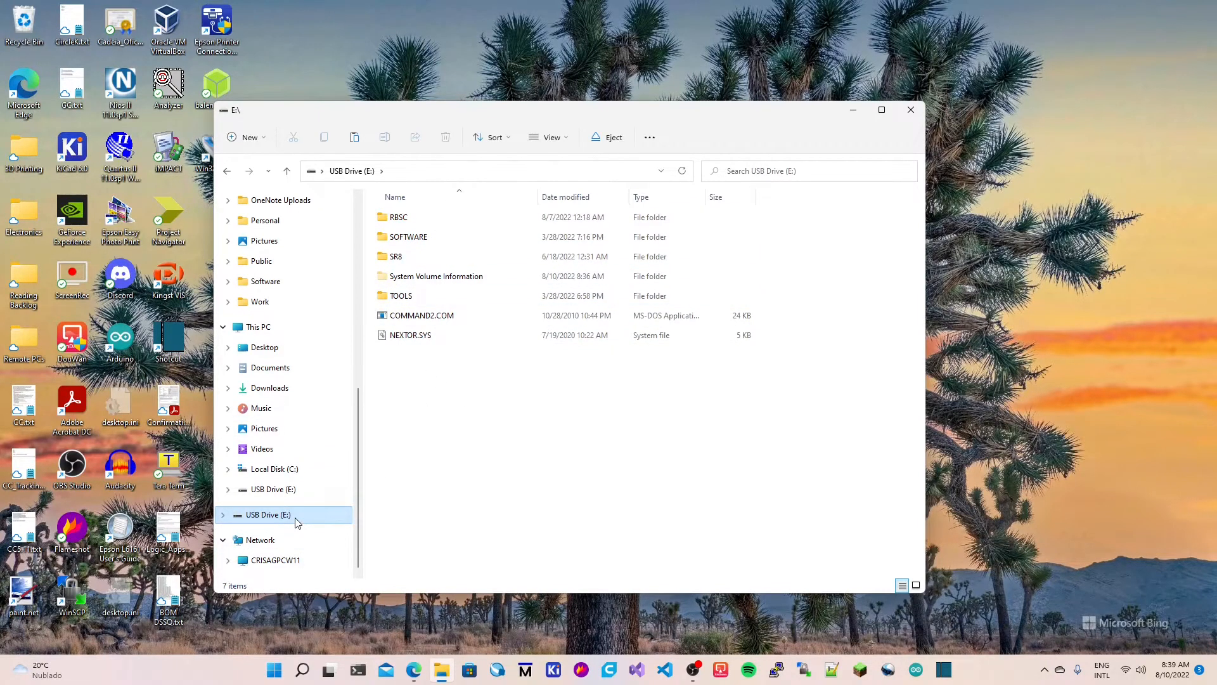
- Eject USB Drive (E:) from the navigation pane and close the window
right_click(267, 515)
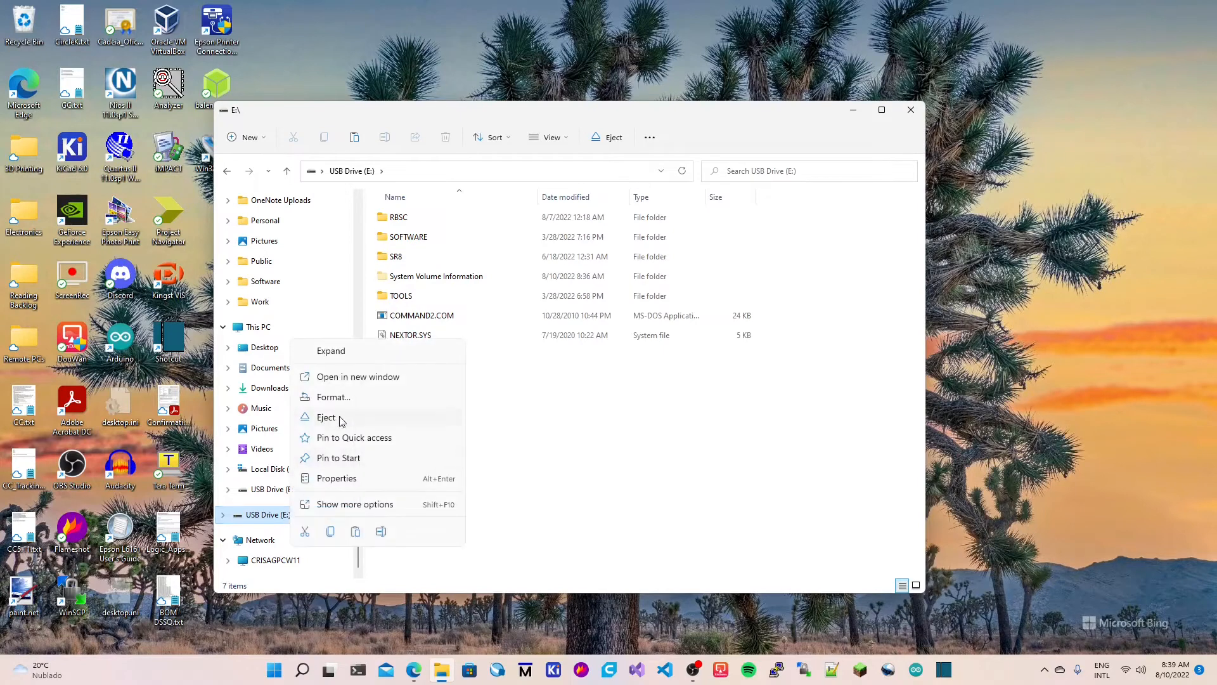
left_click(326, 417)
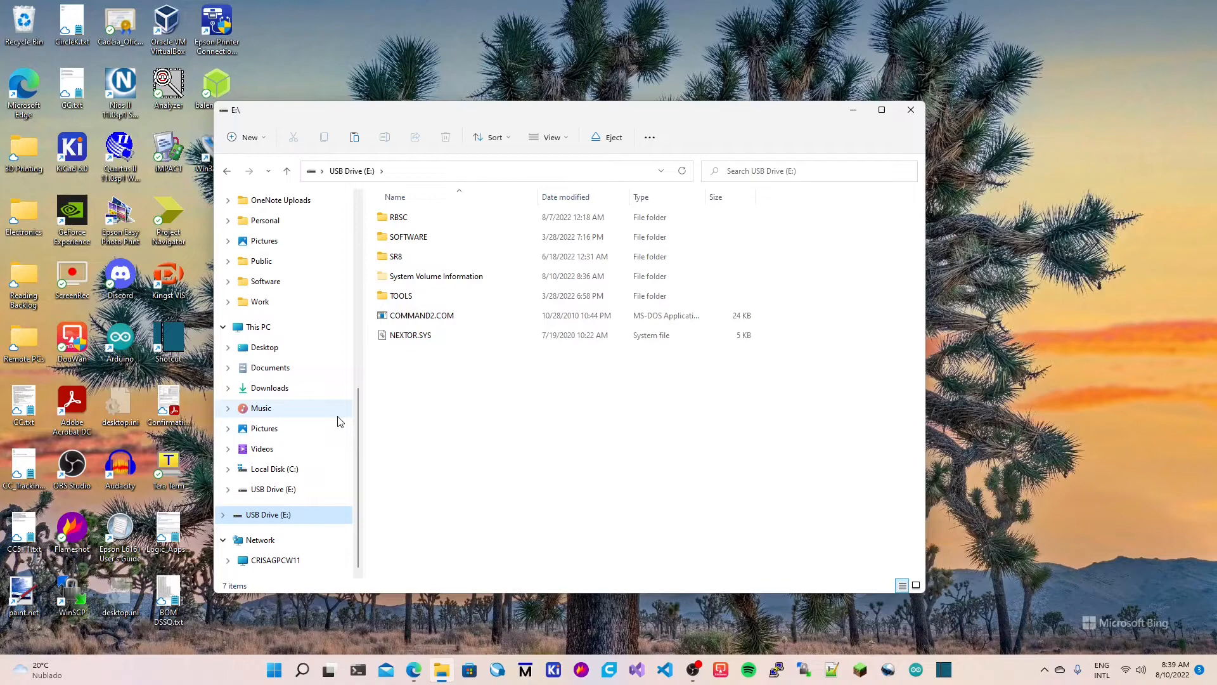
left_click(911, 109)
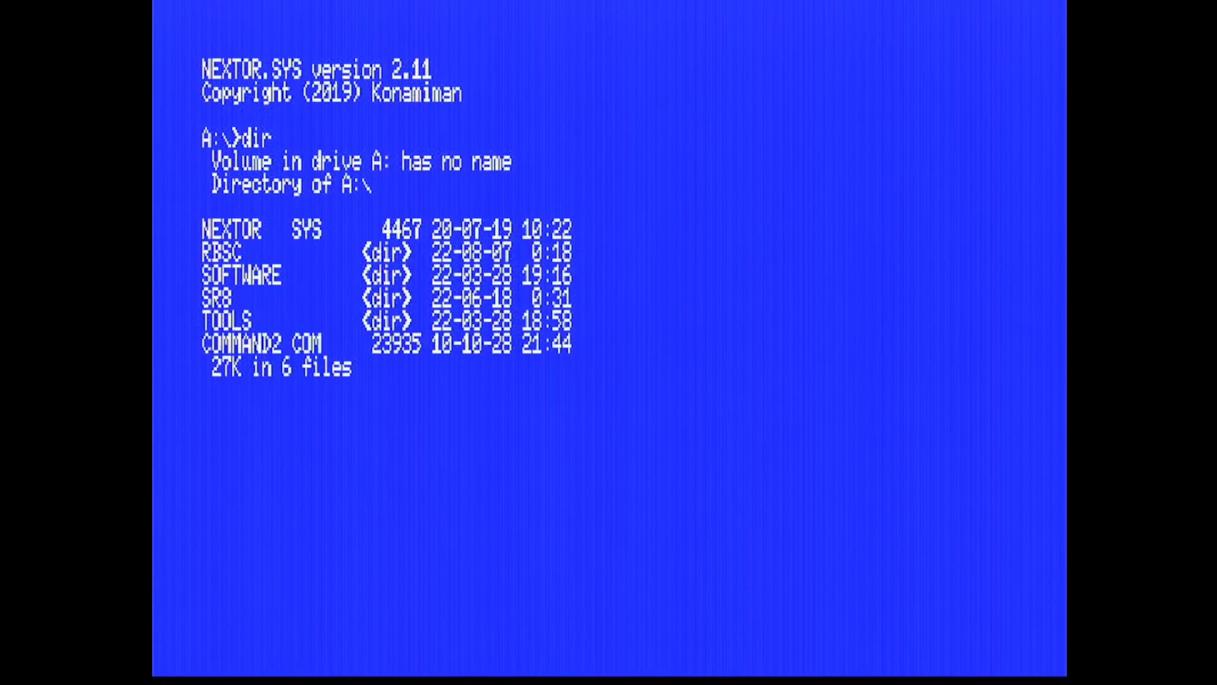
- Finish the root DIR listing and begin entering the sr8\ path at the Nextor prompt
key("Enter")
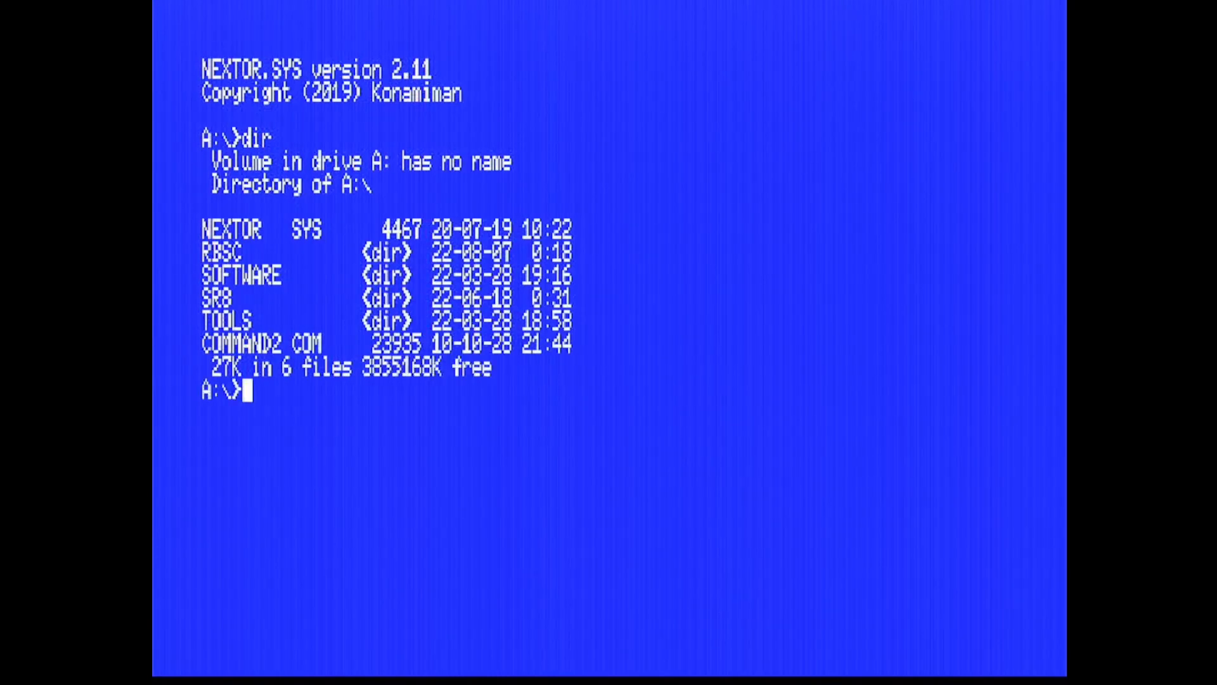
type("s")
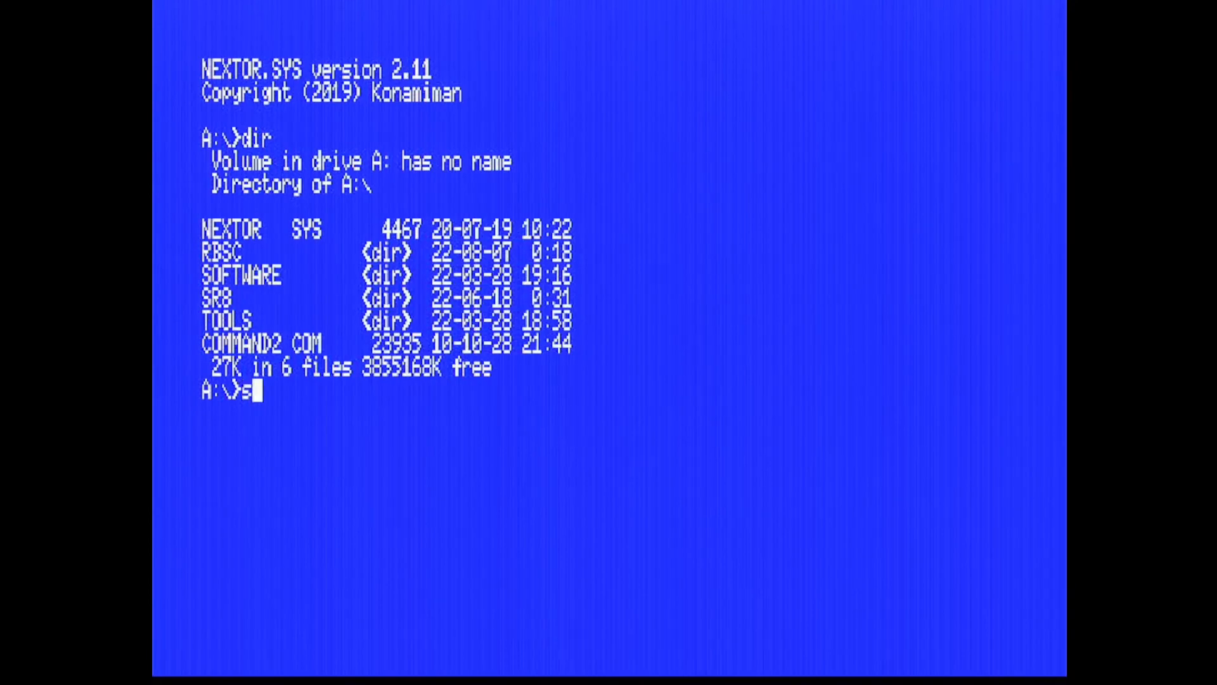
type("r8\\")
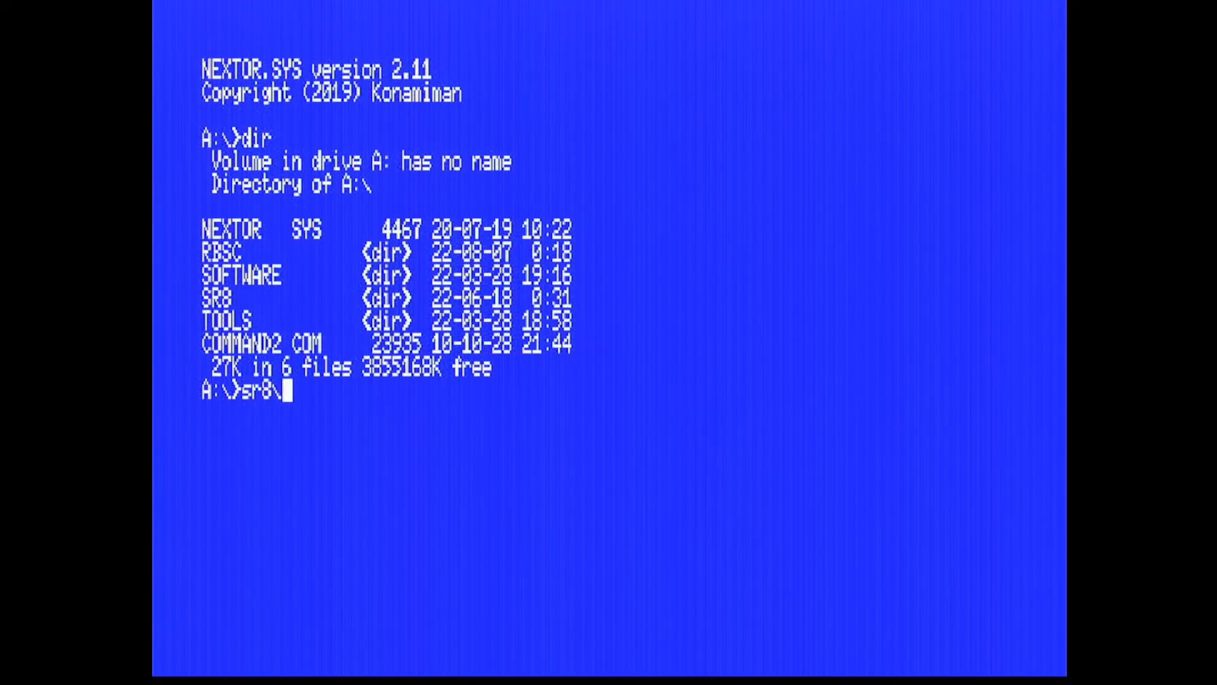